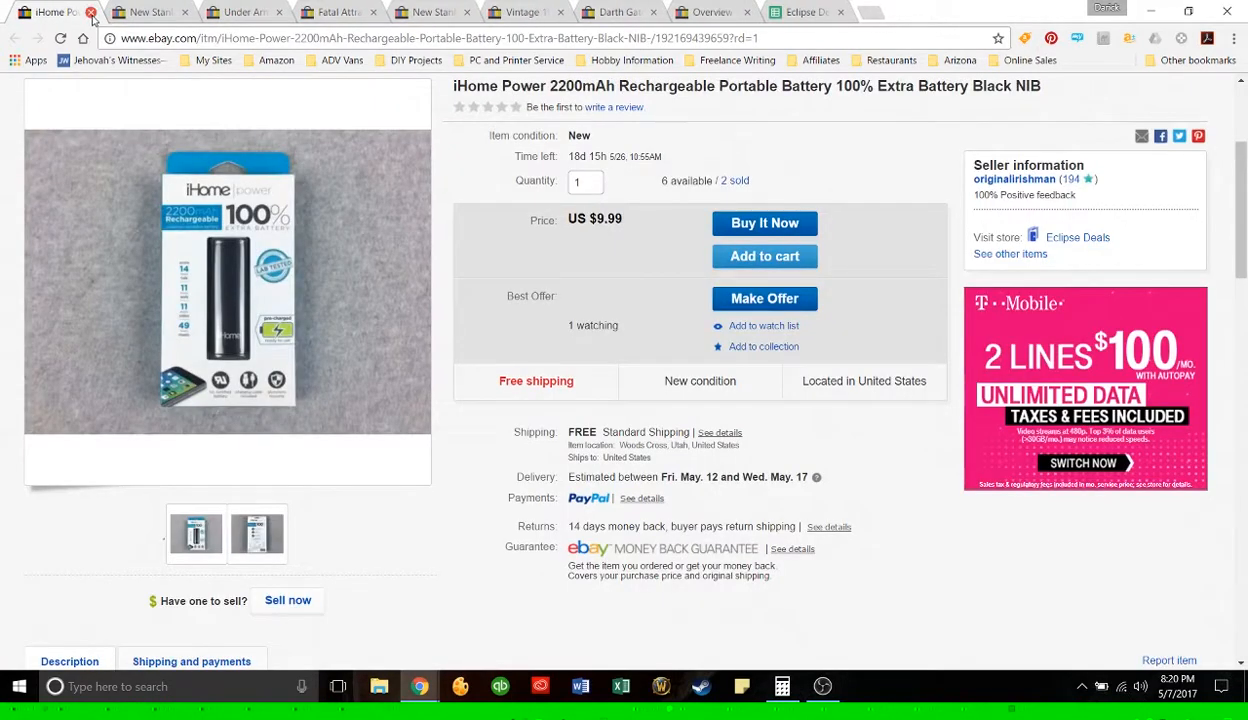
Step: Close the iHome battery listing to reveal the sold Under Armour Striker II backpack listing ($95.00)
click(90, 12)
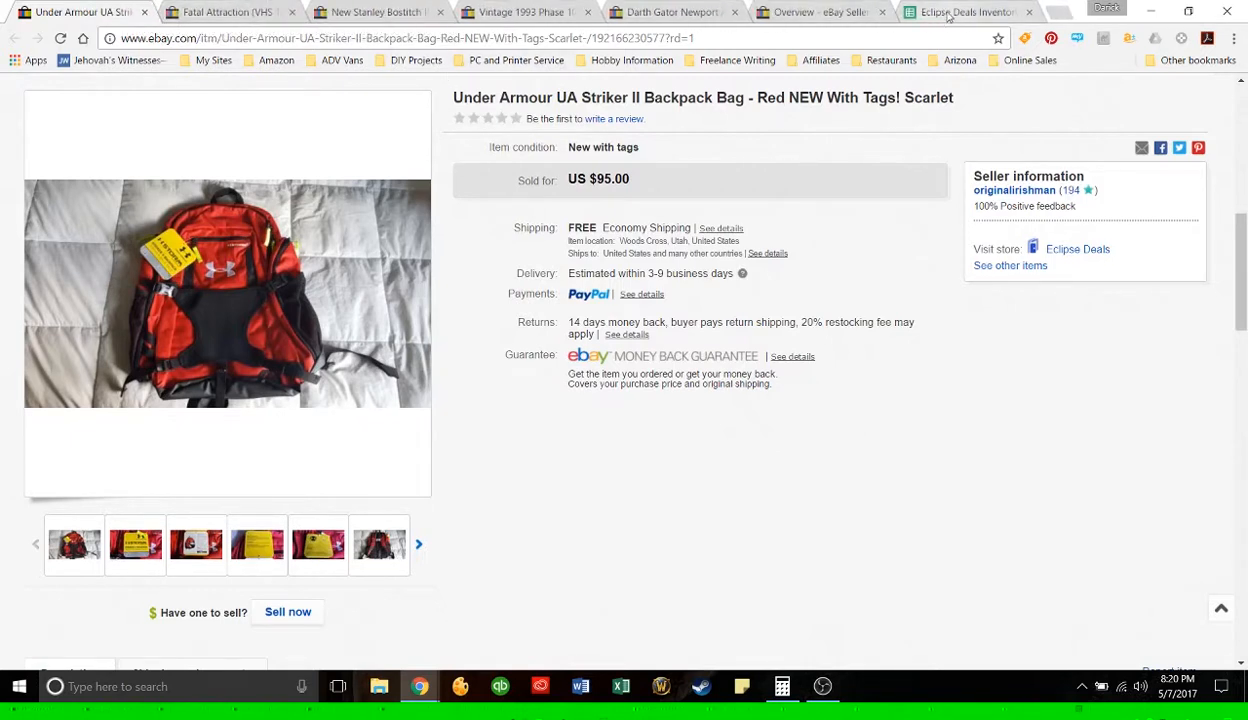
mouse_move(964, 12)
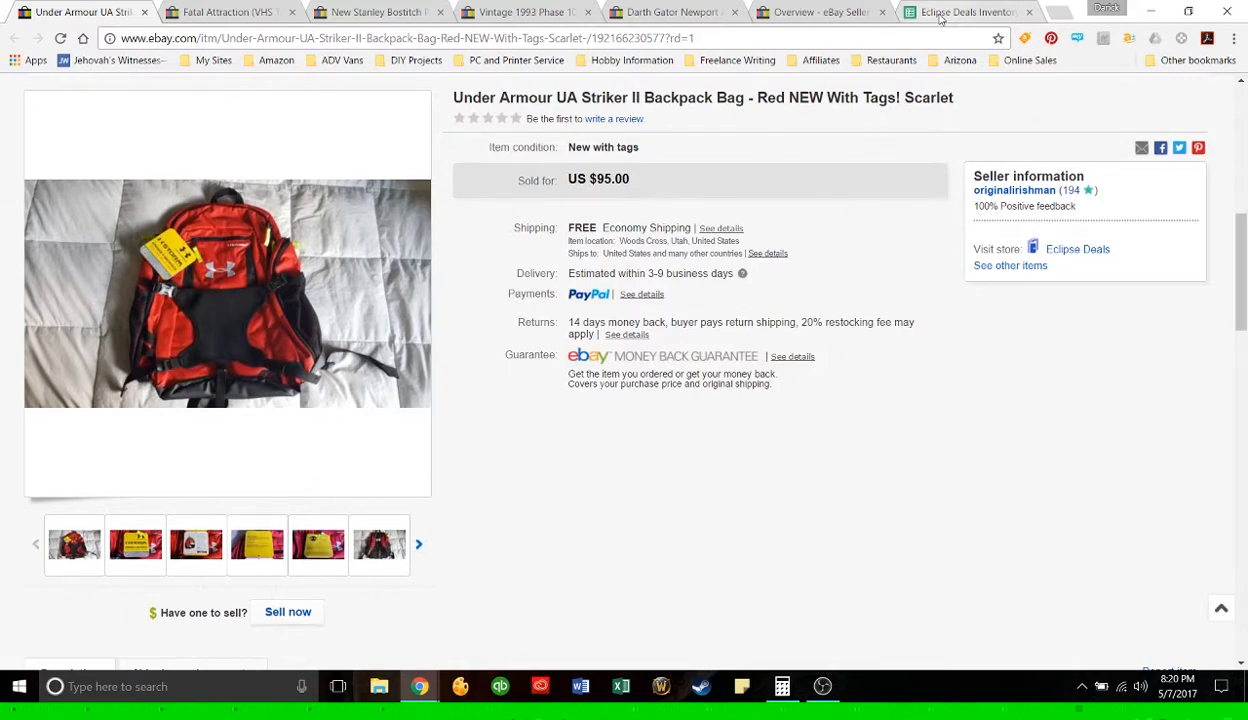
Step: Switch to the Eclipse Deals Inventory Master spreadsheet in Google Sheets
click(964, 12)
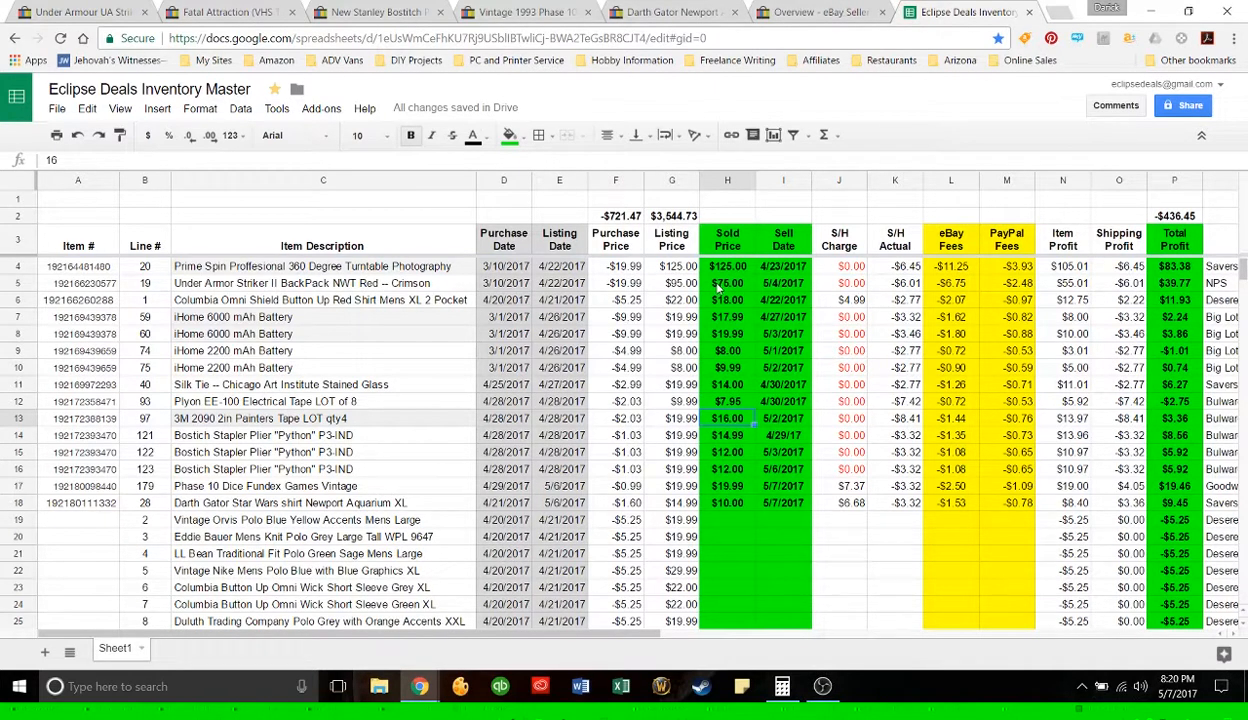
mouse_move(456, 108)
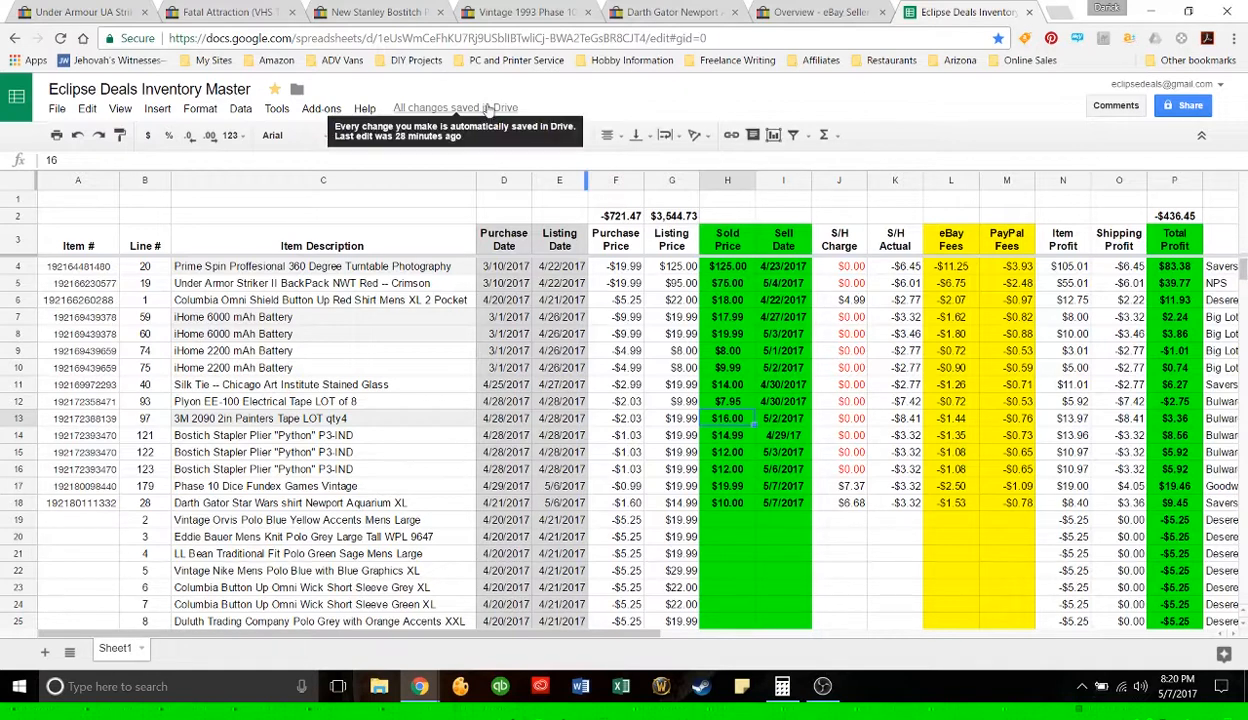
Step: Return to the Under Armour backpack listing and scroll down through its details
click(80, 12)
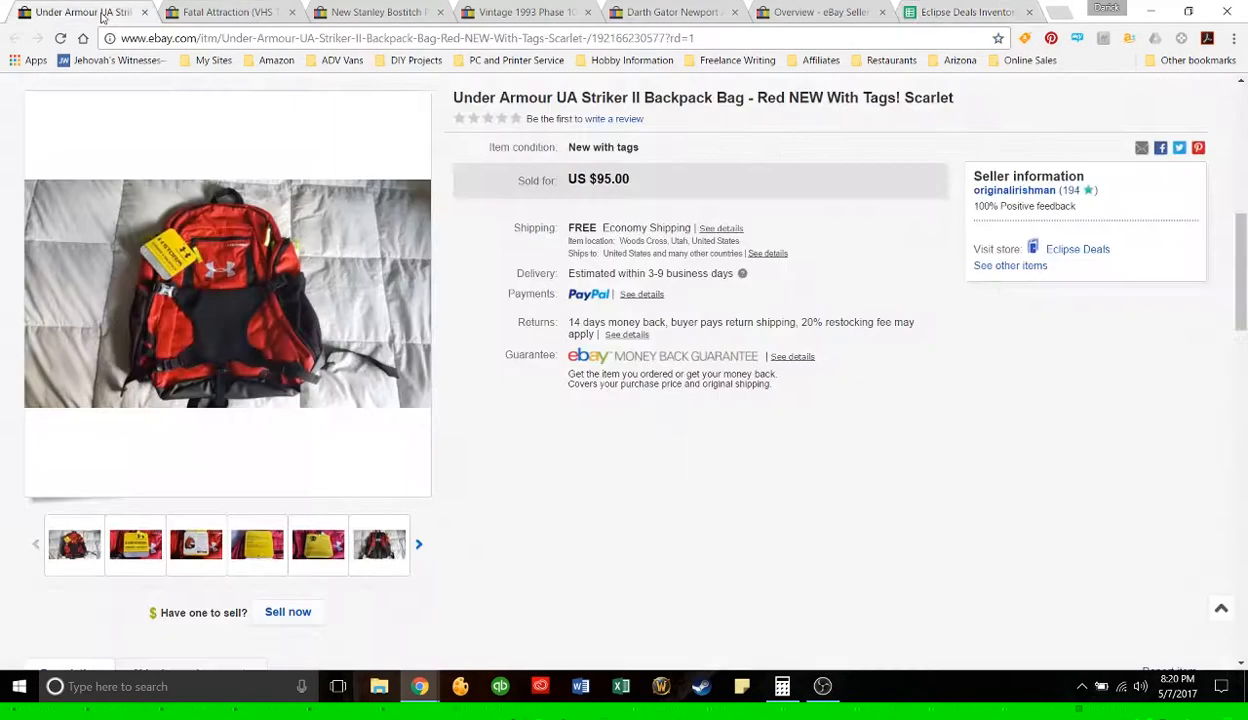
scroll(down, 3)
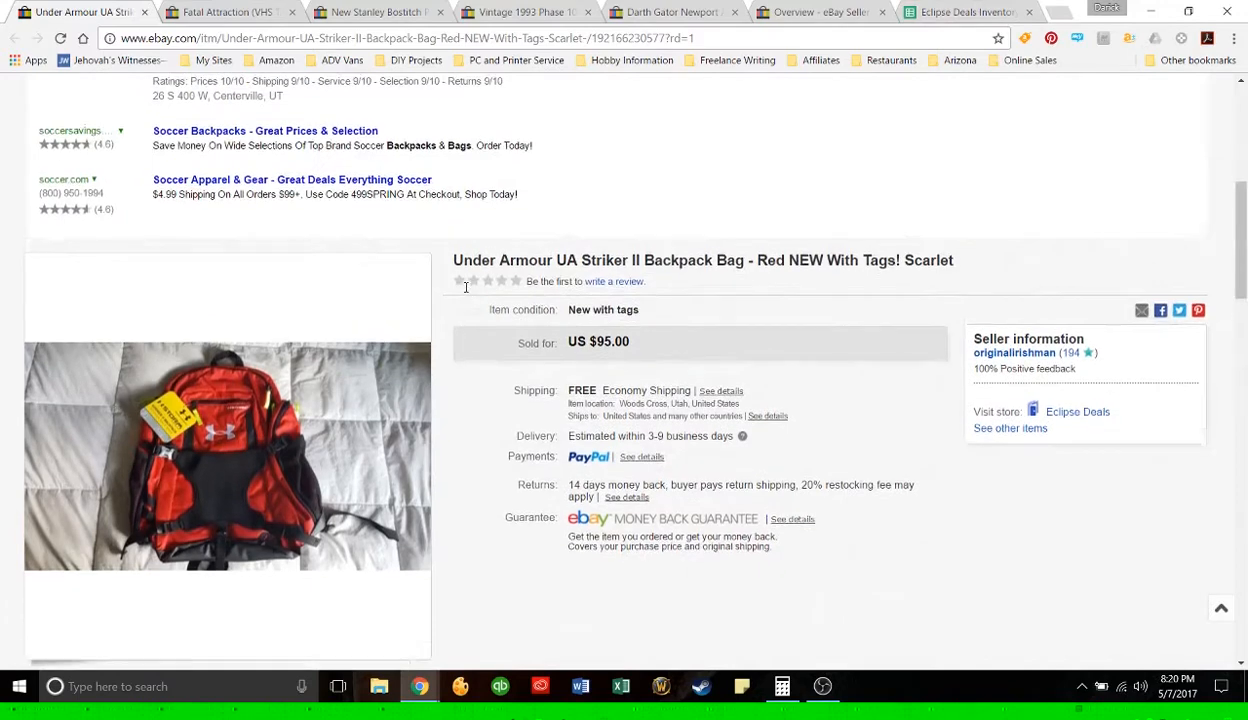
scroll(down, 3)
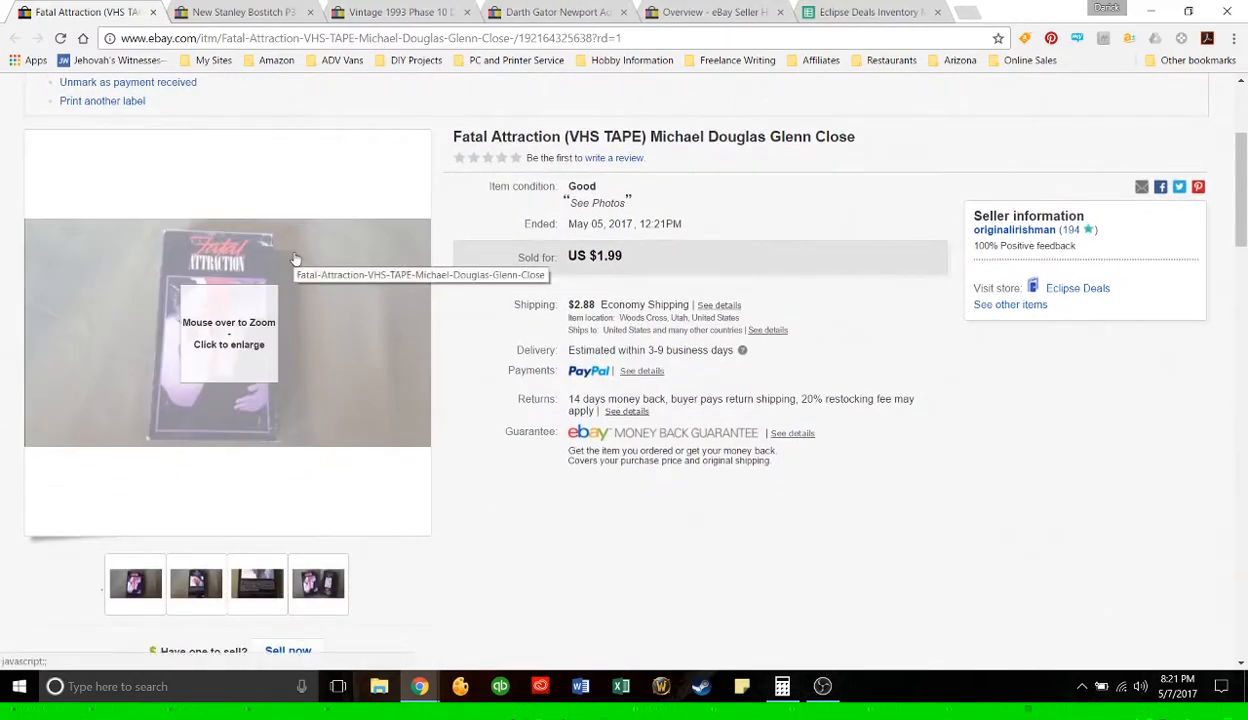
Step: Scroll down the Fatal Attraction VHS listing to its Good condition, $1.99 price and $2.88 shipping
scroll(down, 3)
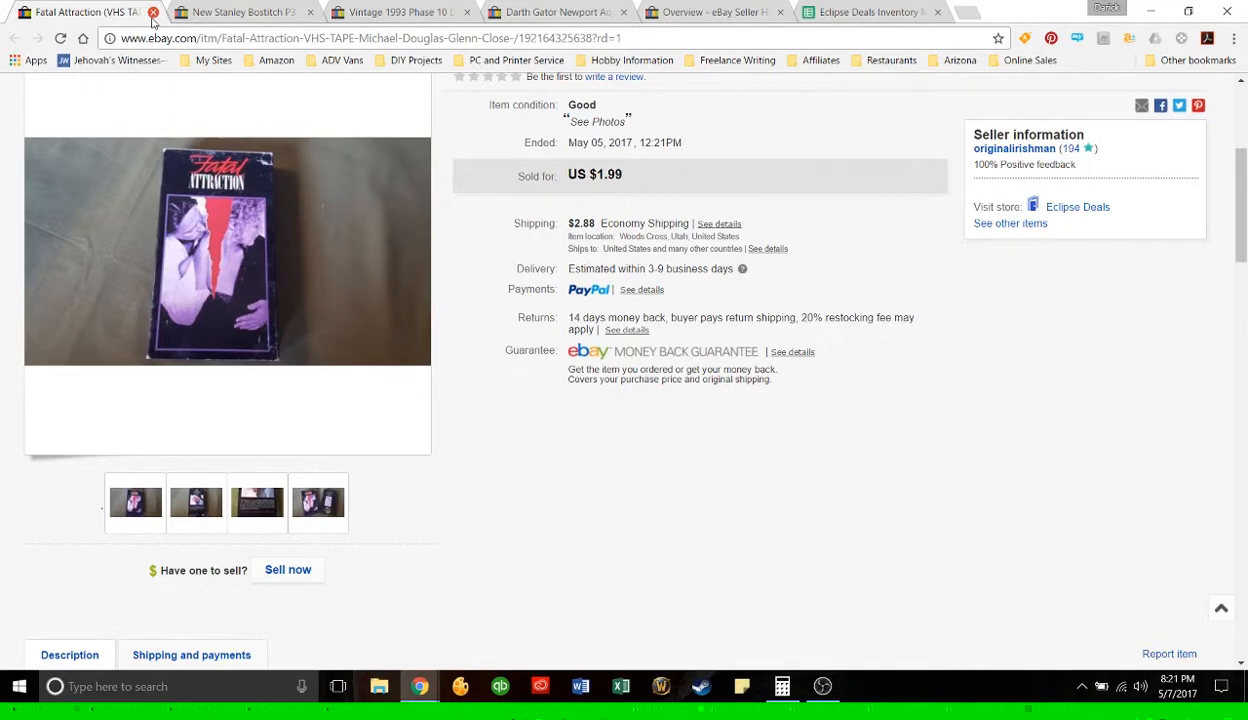
Step: Close the Fatal Attraction VHS and Stanley Bostitch stapler listings, revealing the Darth Gator T-shirt sold for $14.99
click(154, 12)
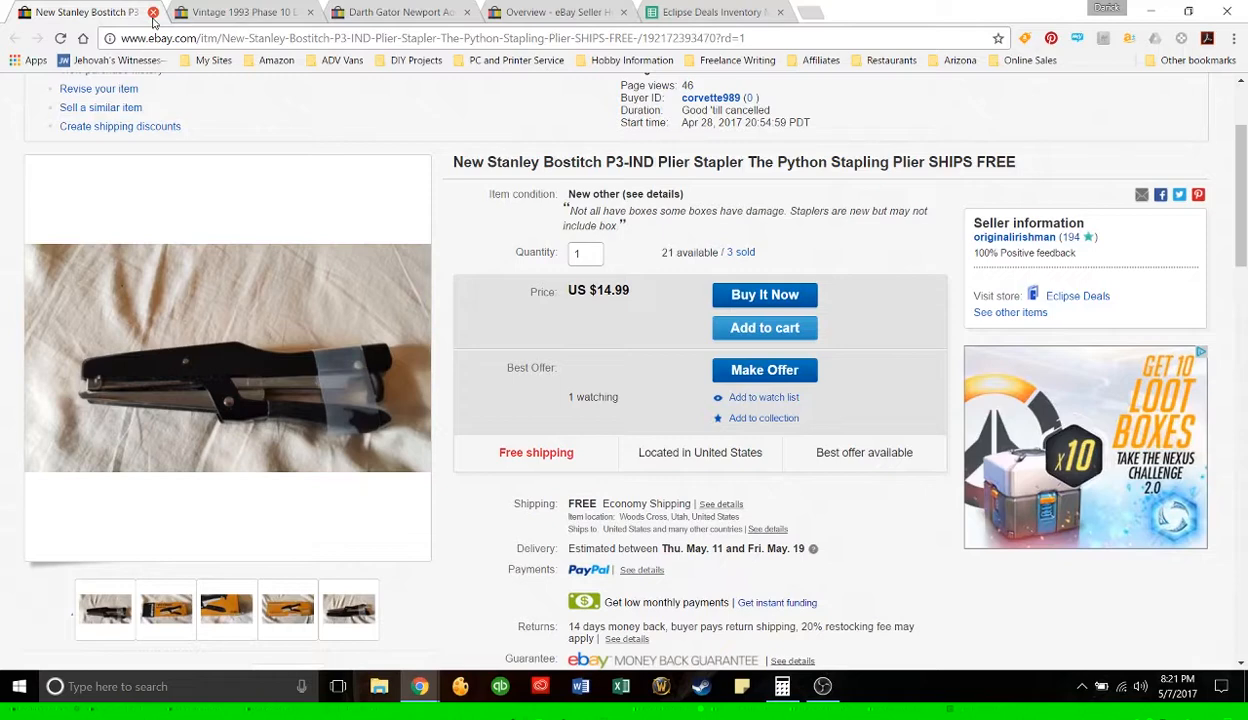
click(400, 12)
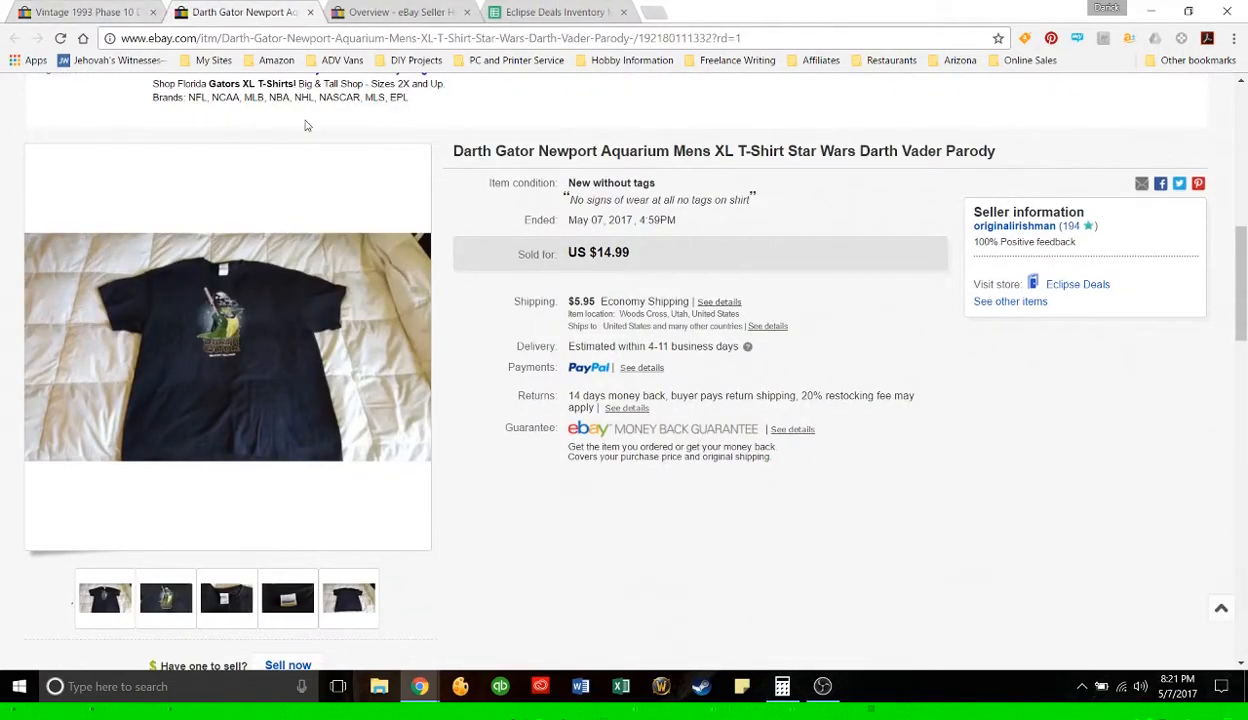
mouse_move(432, 208)
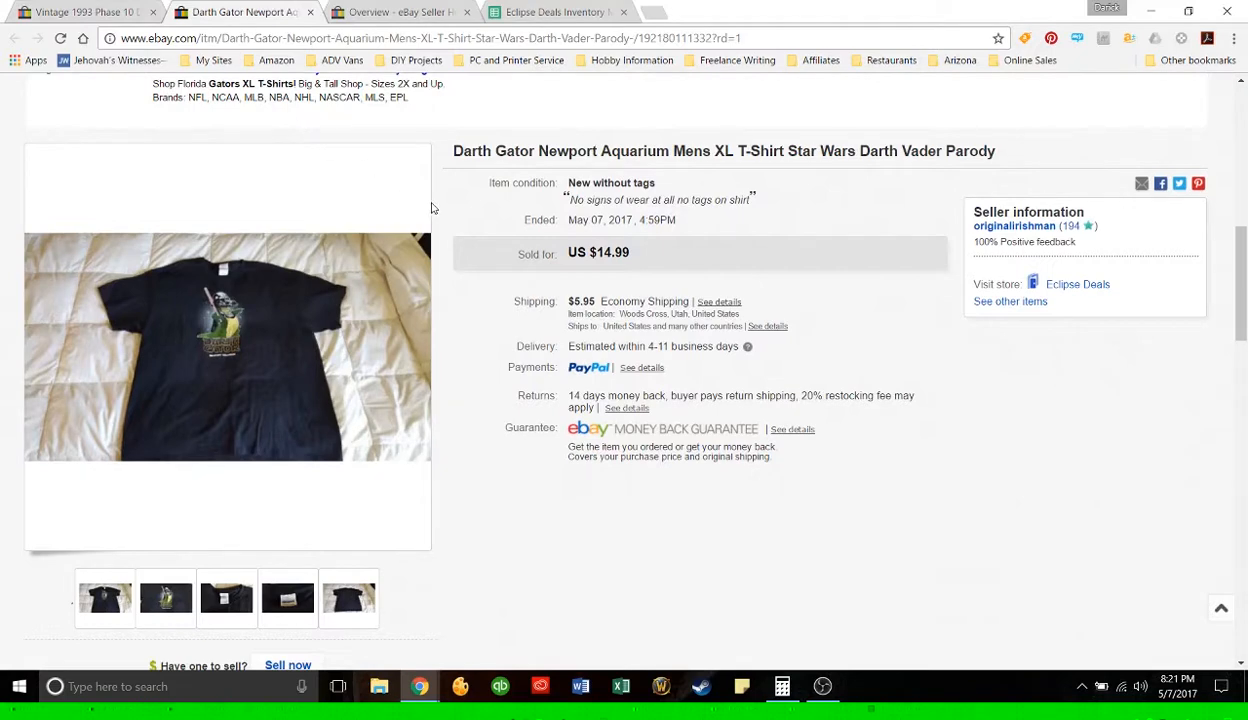